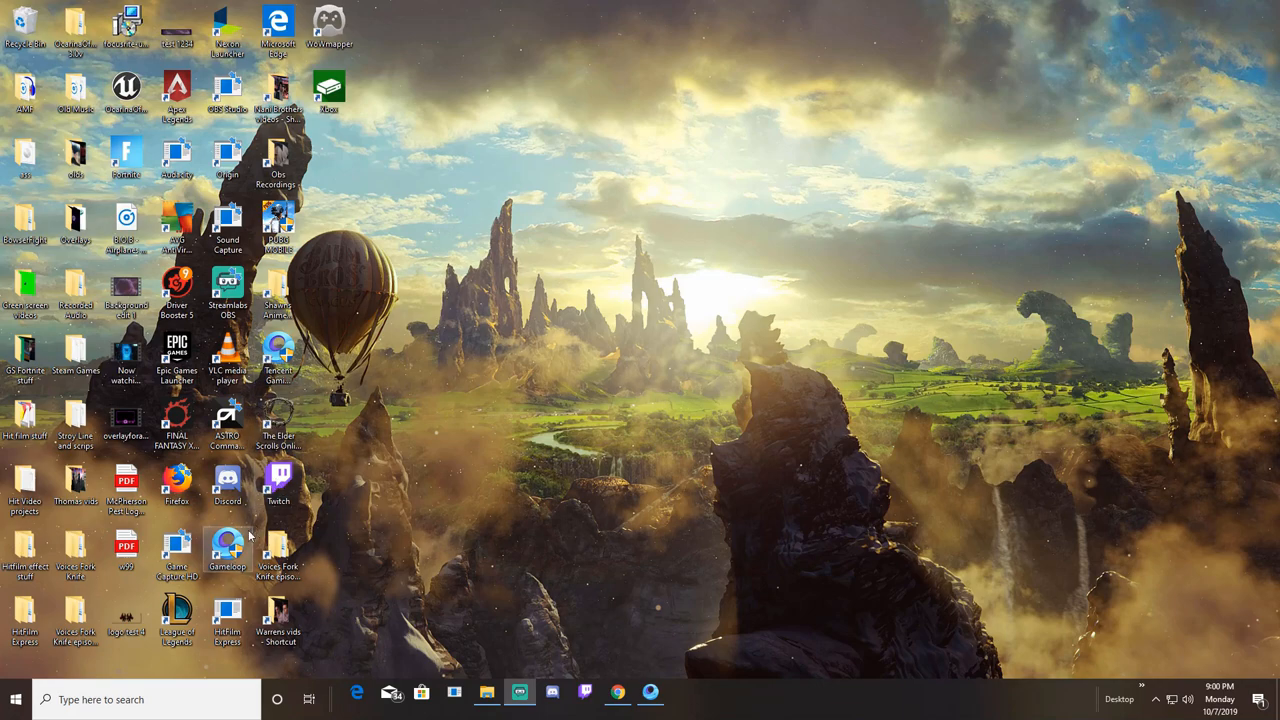
mouse_move(840, 483)
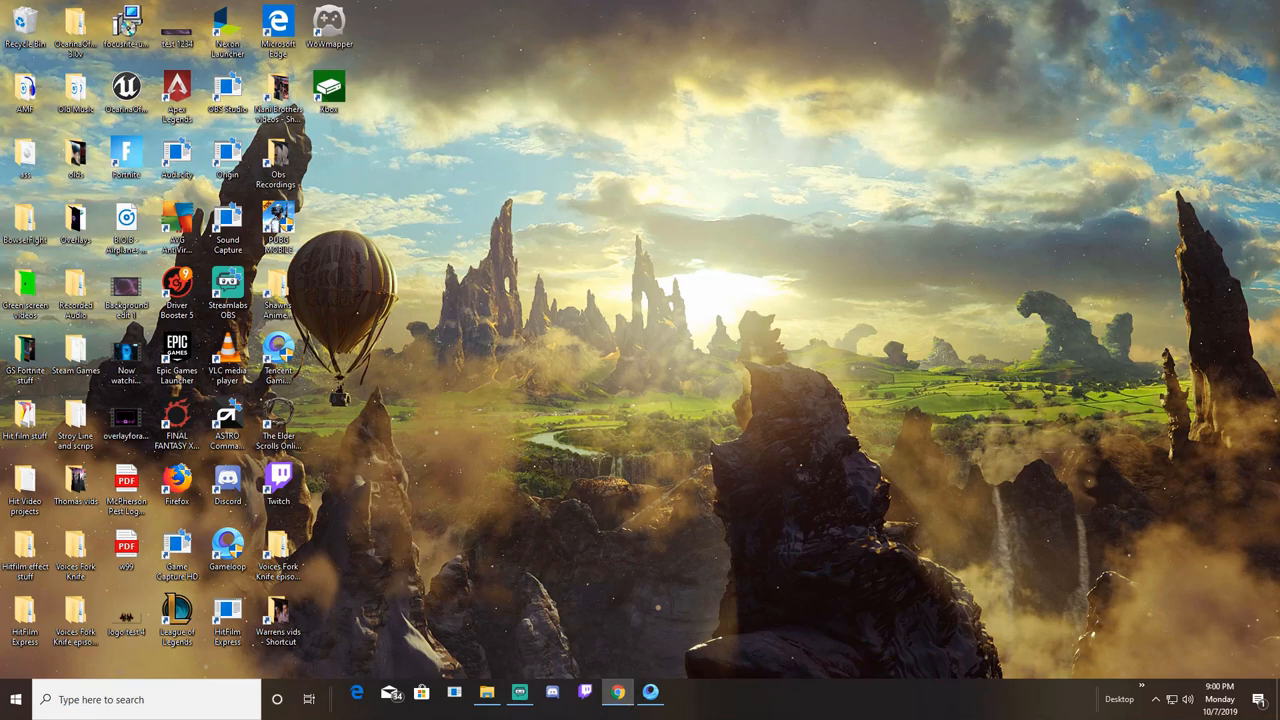
Bring up Chrome and start the Gameloop PC download from tencentgamingbuddy.co.
left_click(617, 692)
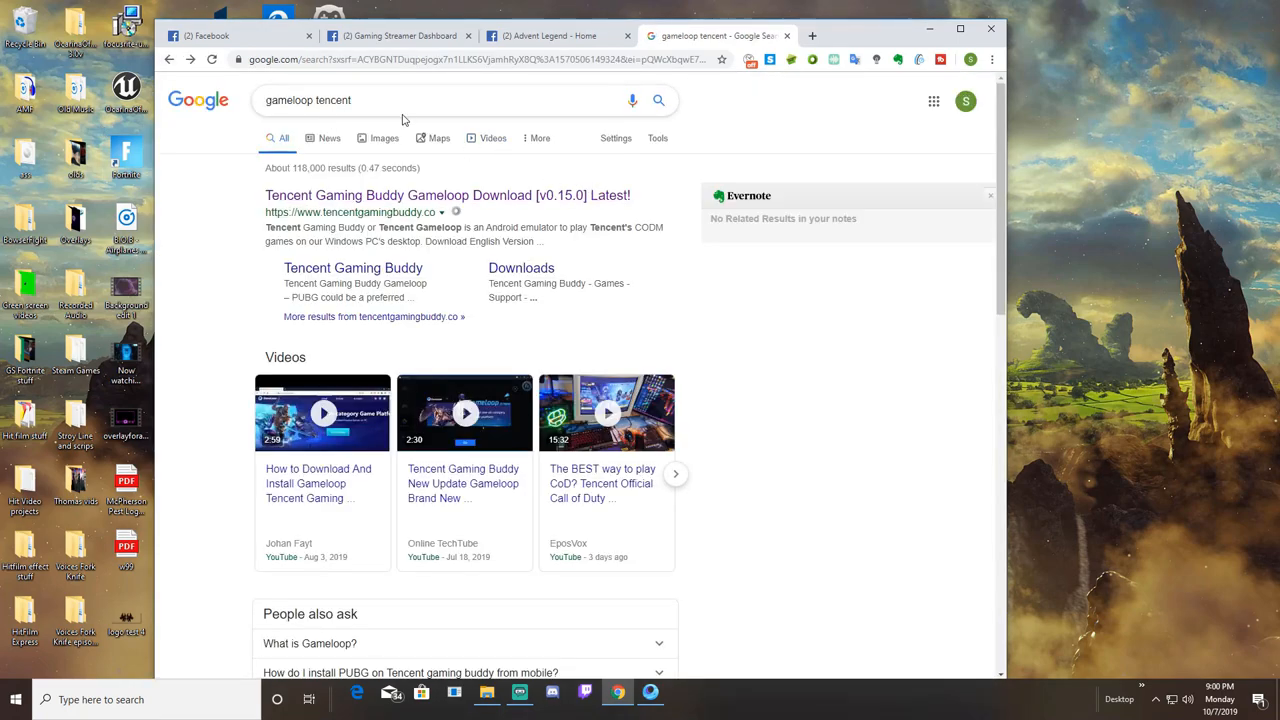
mouse_move(490, 225)
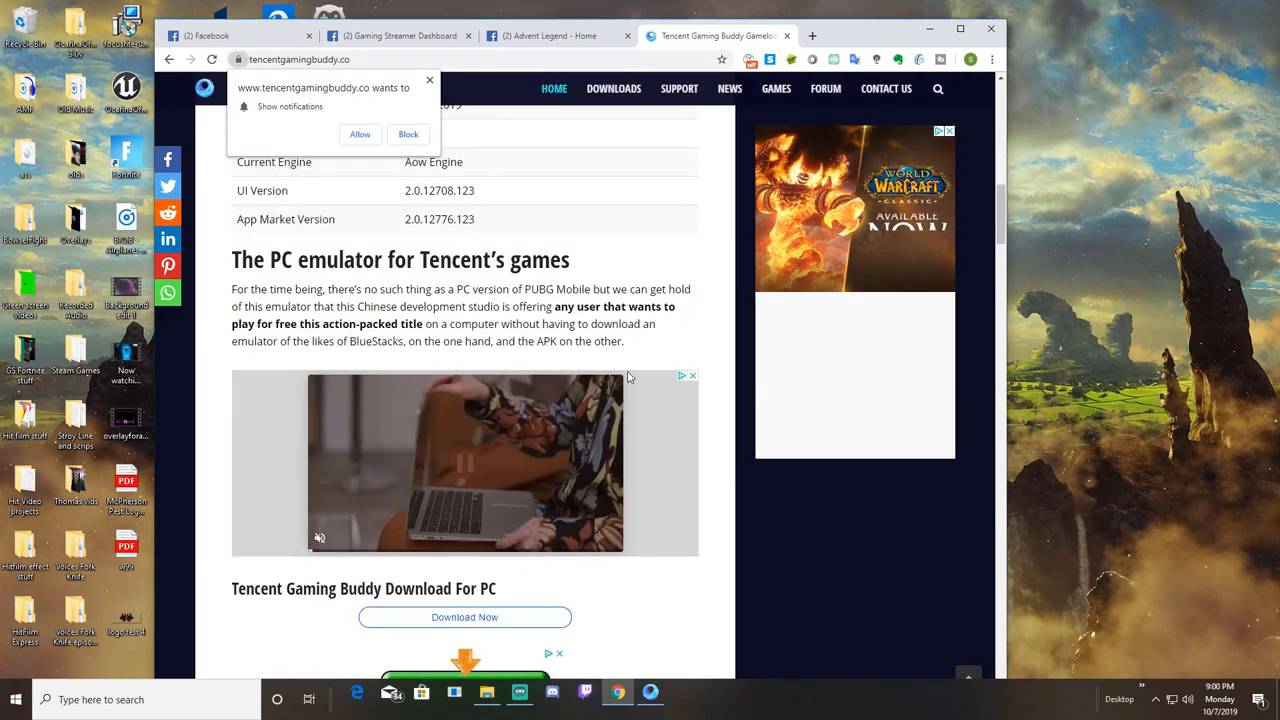
scroll("down", 3)
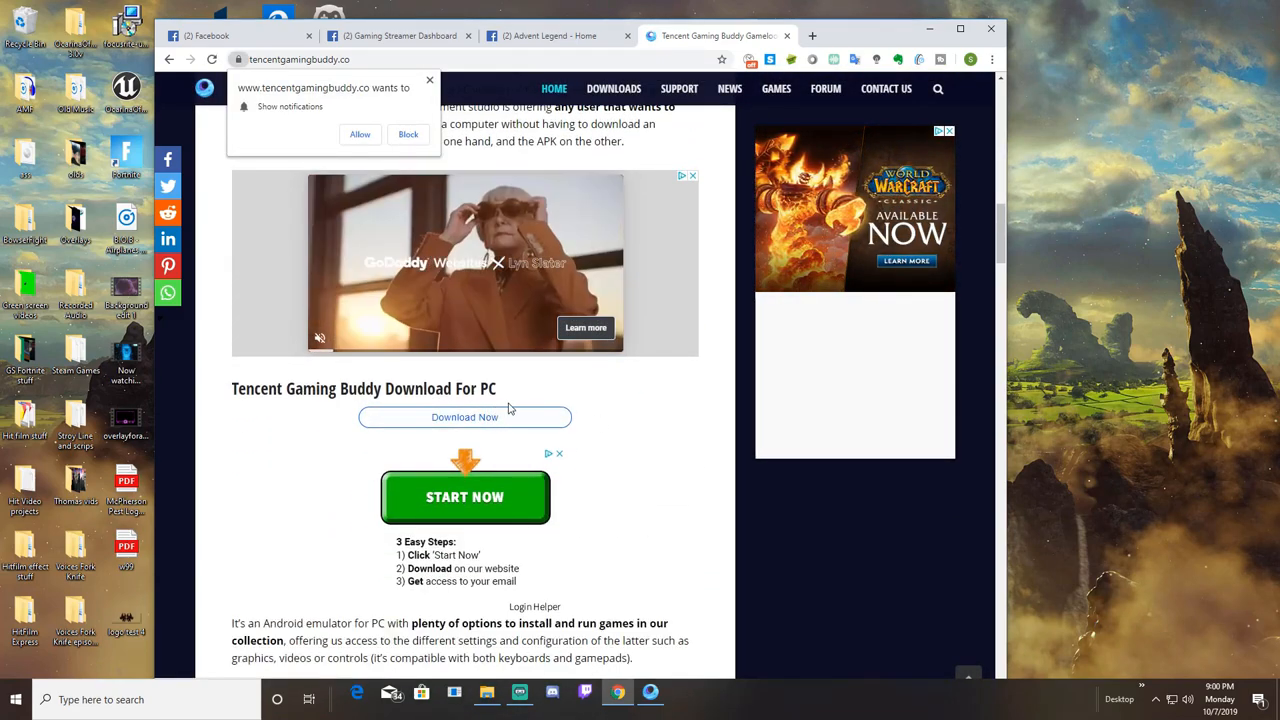
left_click(408, 134)
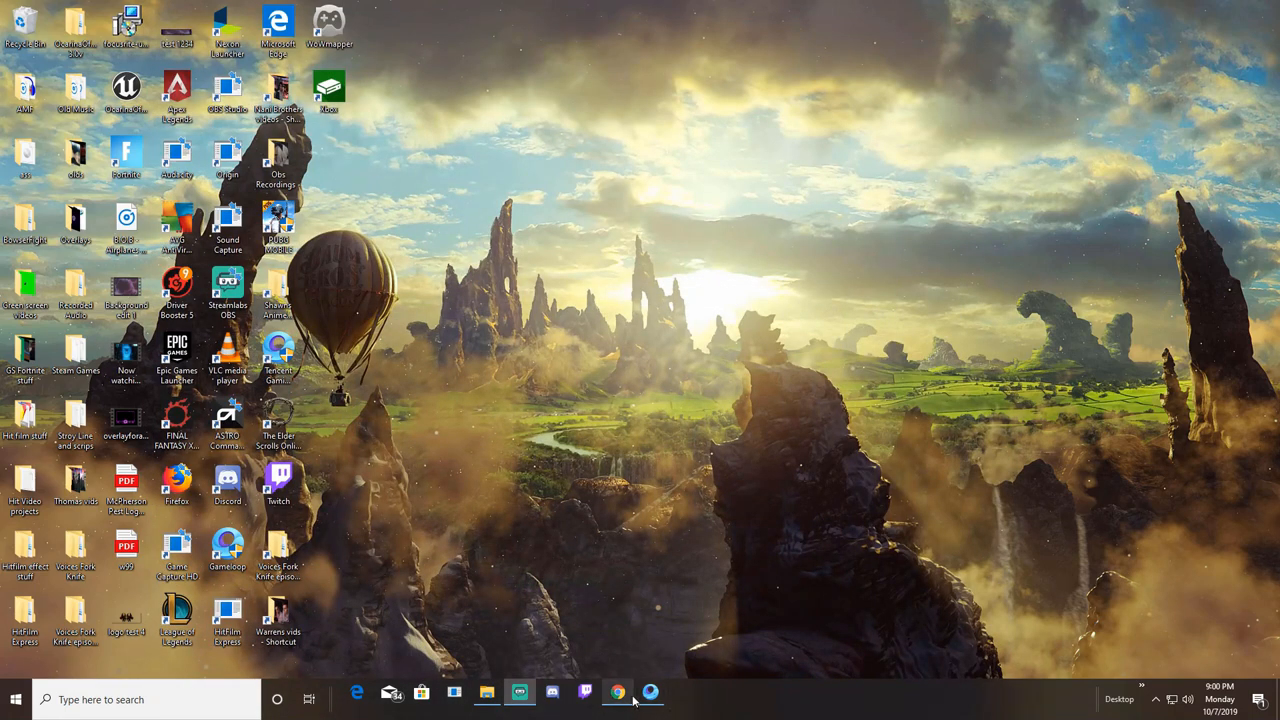
Launch Call of Duty from Gameloop's Game Center in the Turbo AOW Engine.
left_click(650, 692)
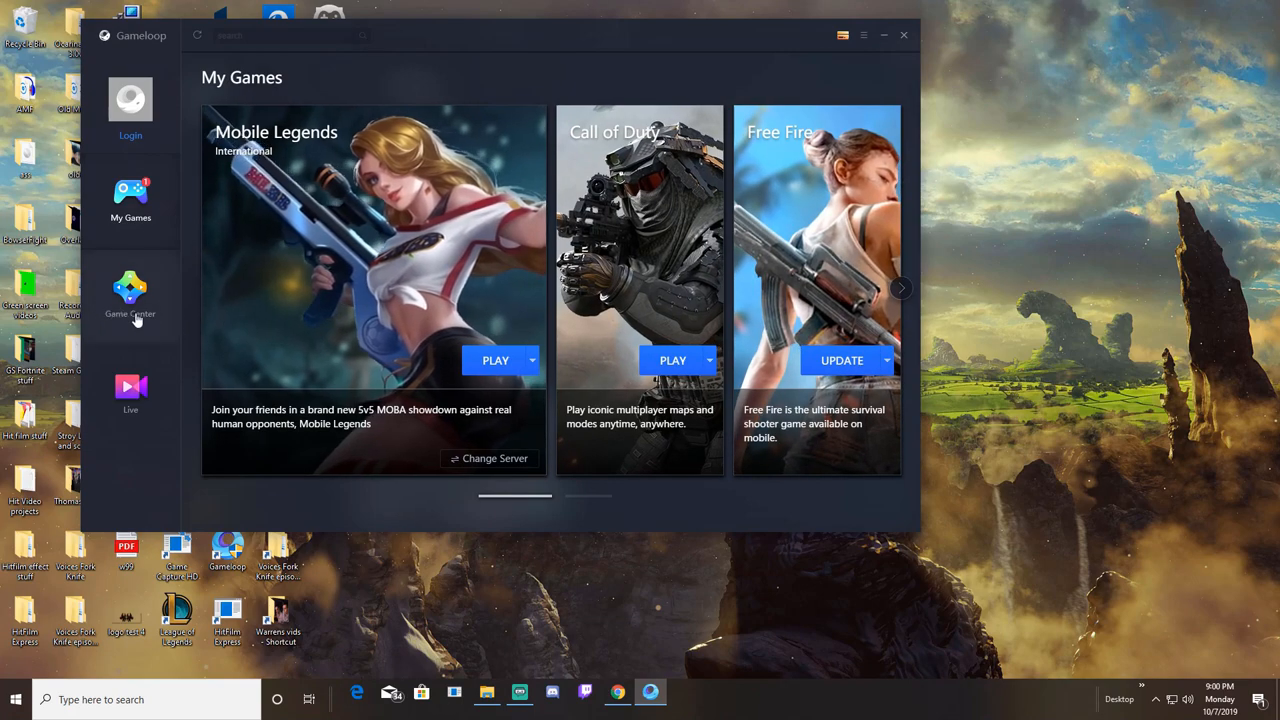
left_click(130, 295)
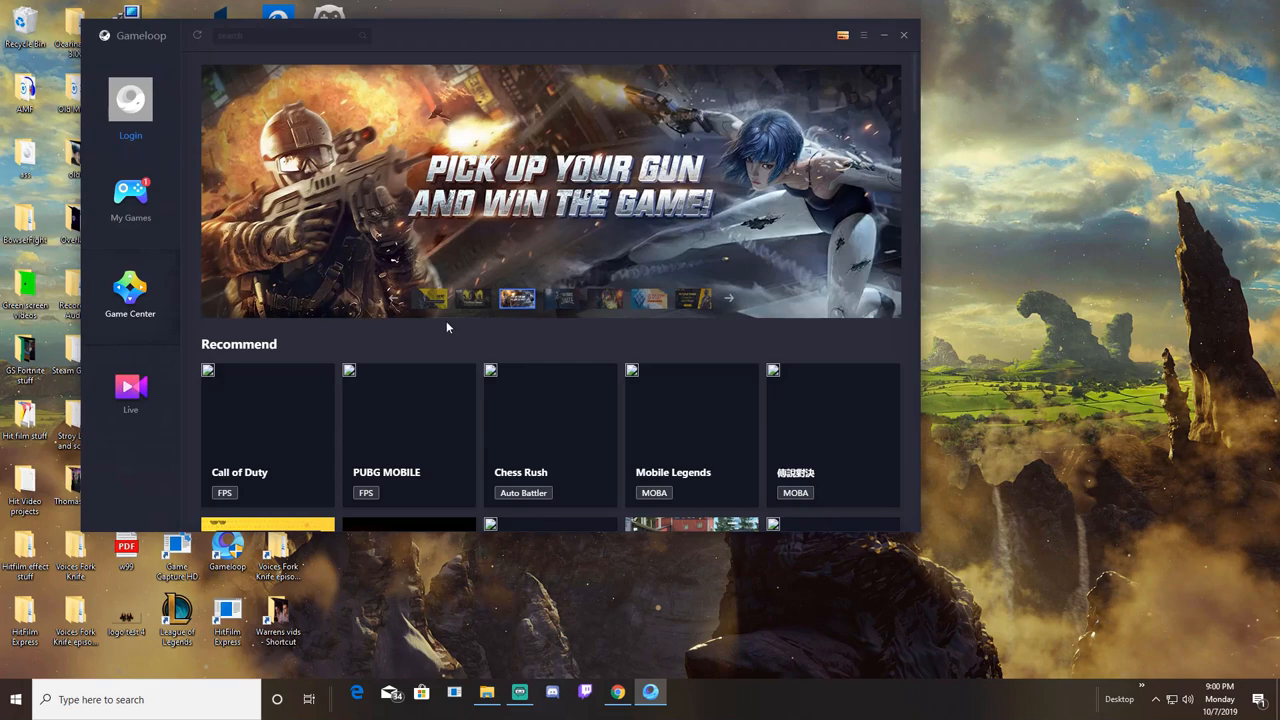
scroll("down", 3)
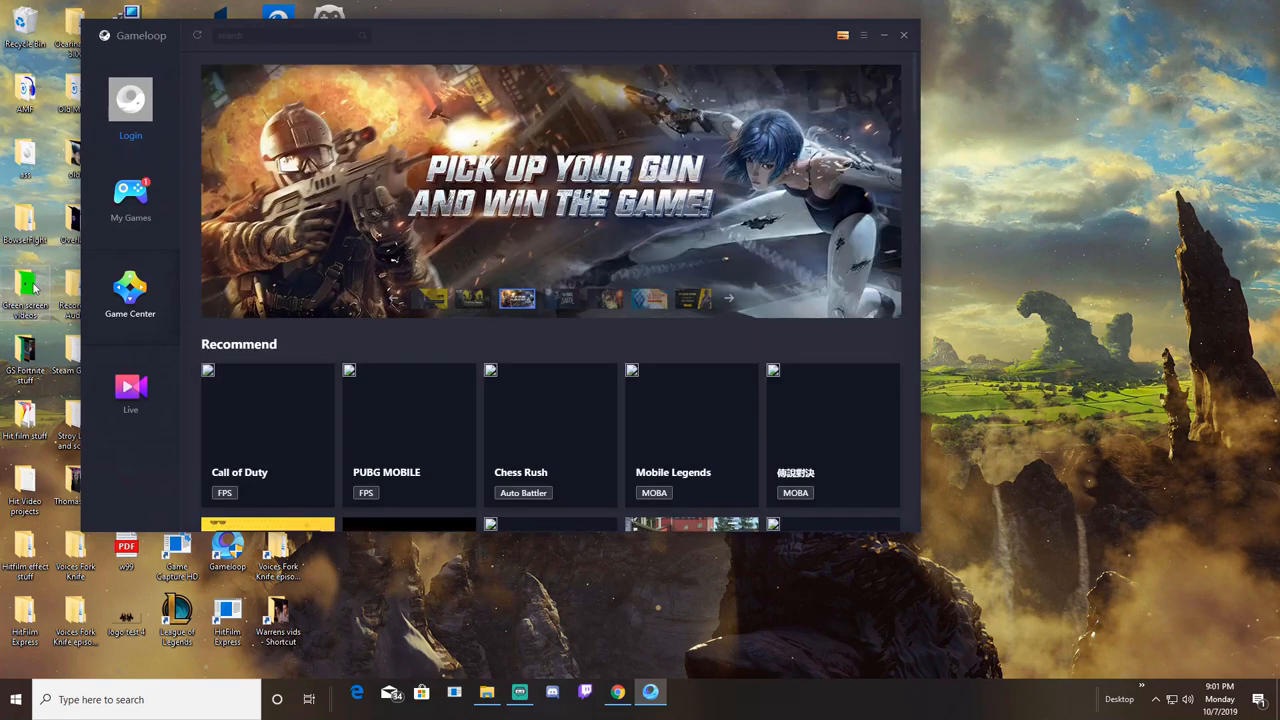
left_click(130, 200)
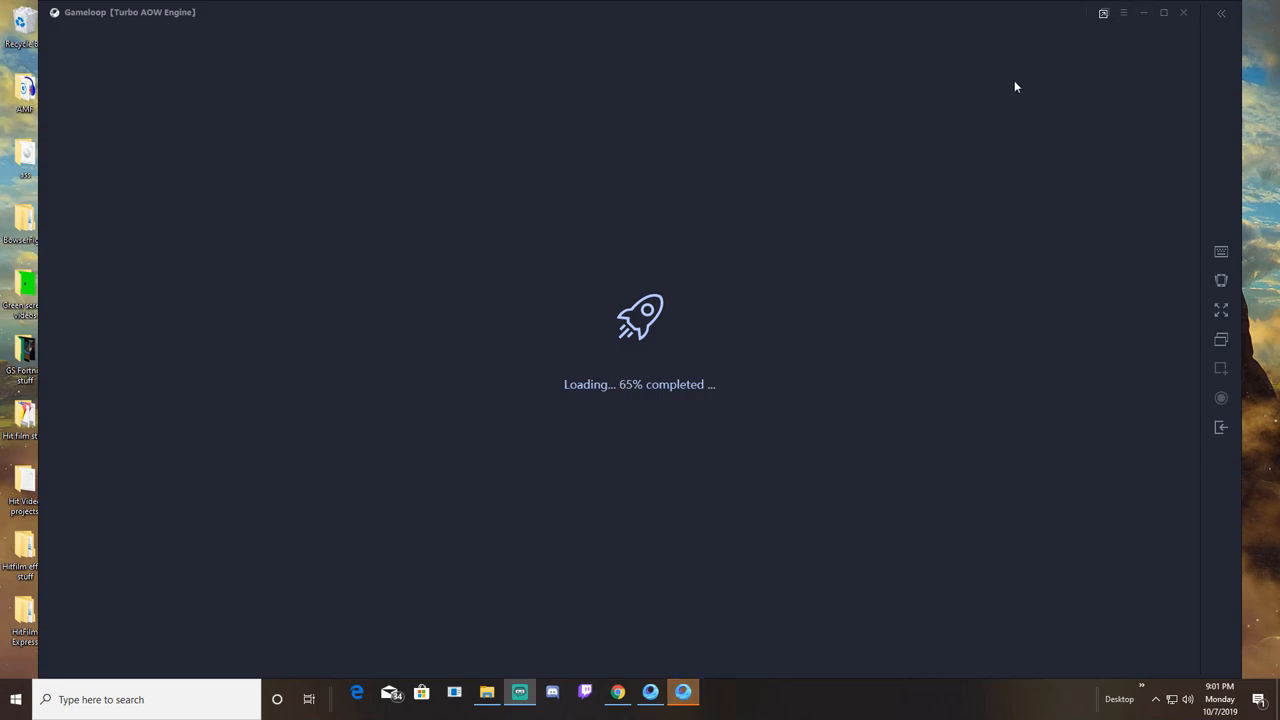
Review the Game resolution and Engine rendering options in Gameloop's Setting Center.
left_click(1123, 12)
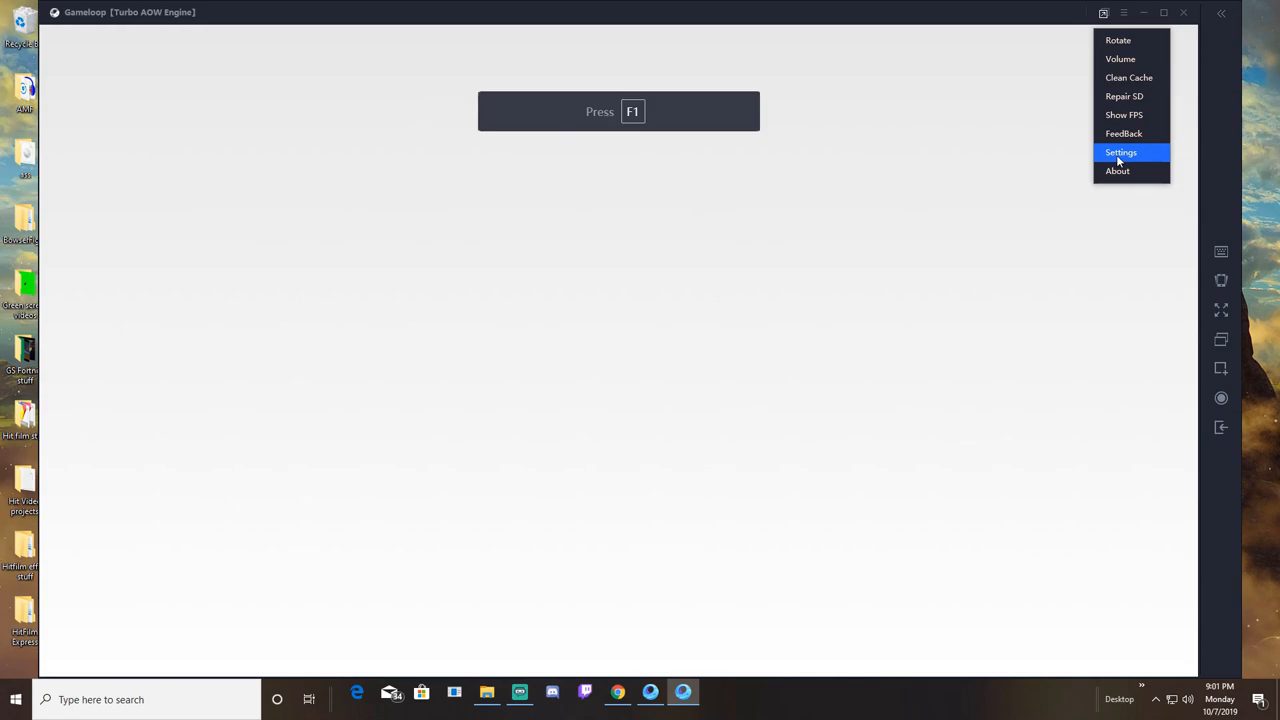
left_click(1121, 152)
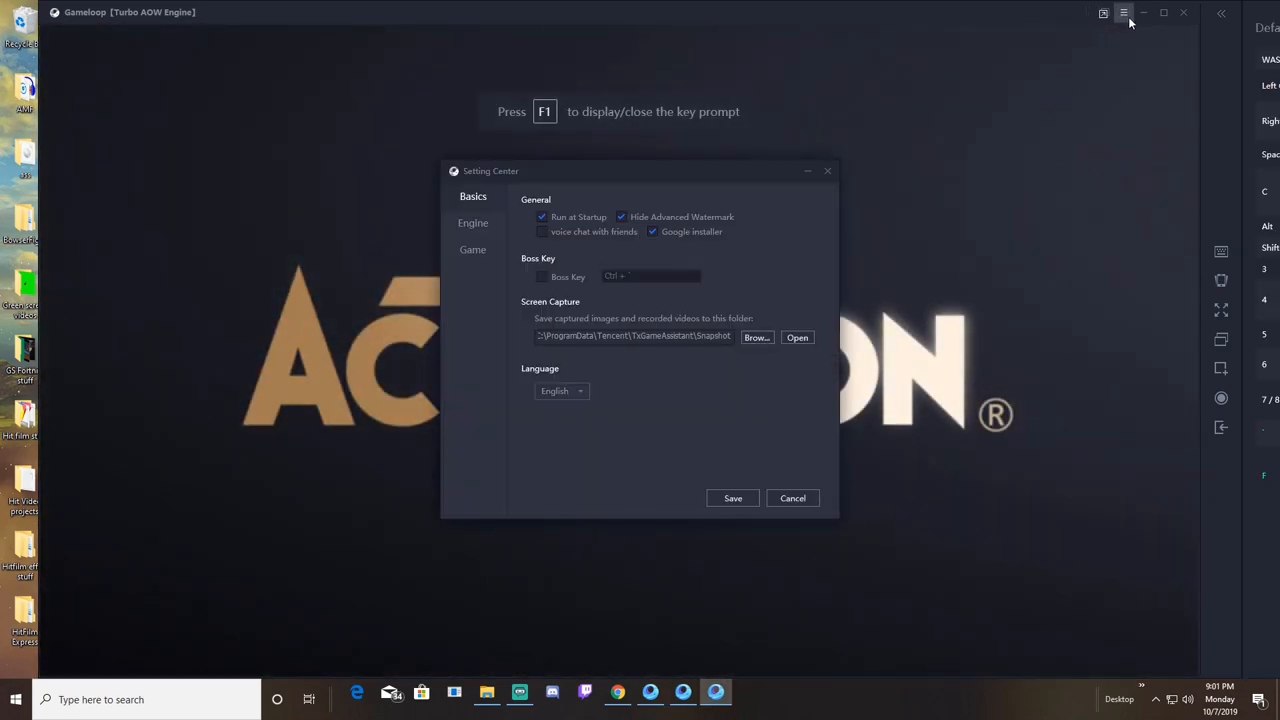
left_click(472, 249)
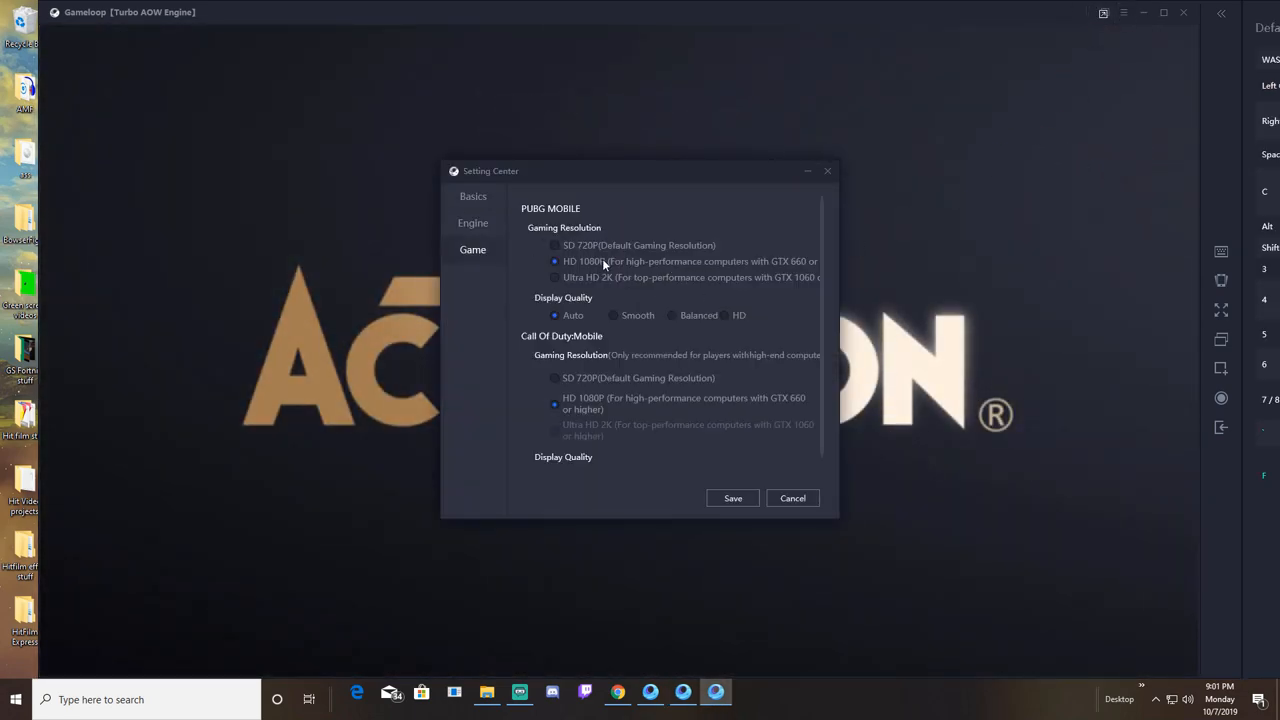
left_click(473, 222)
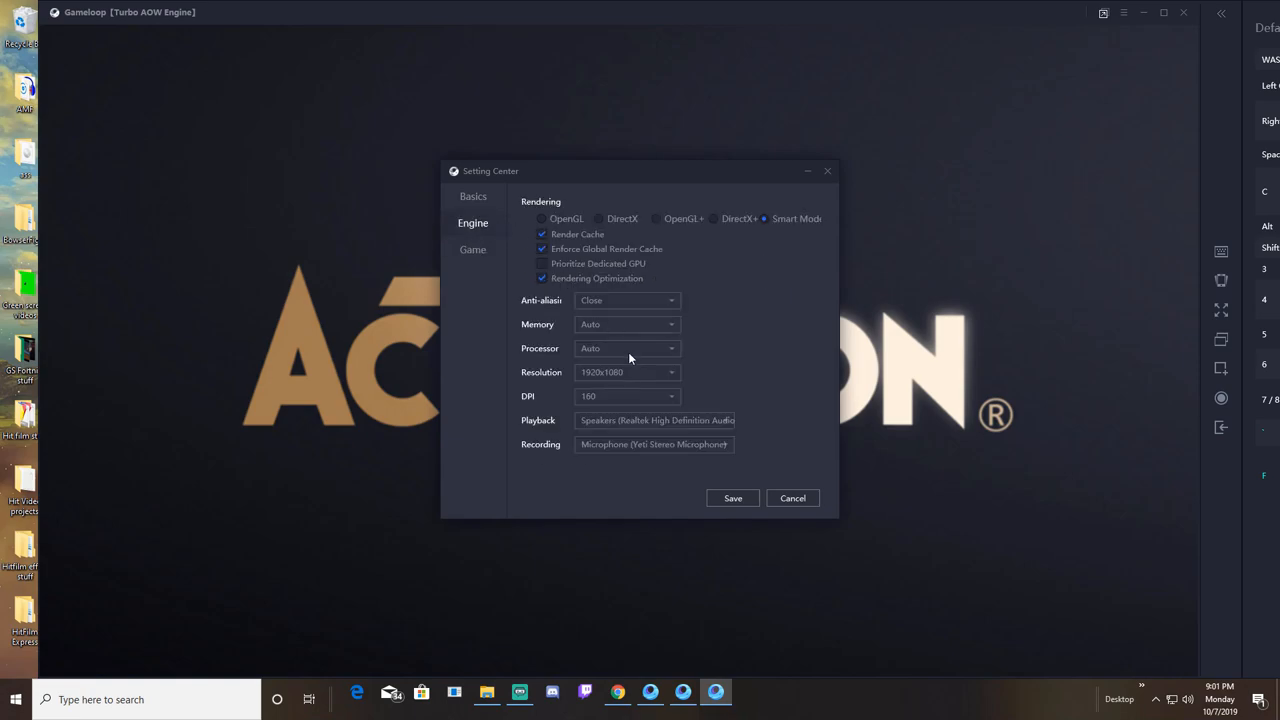
mouse_move(596, 363)
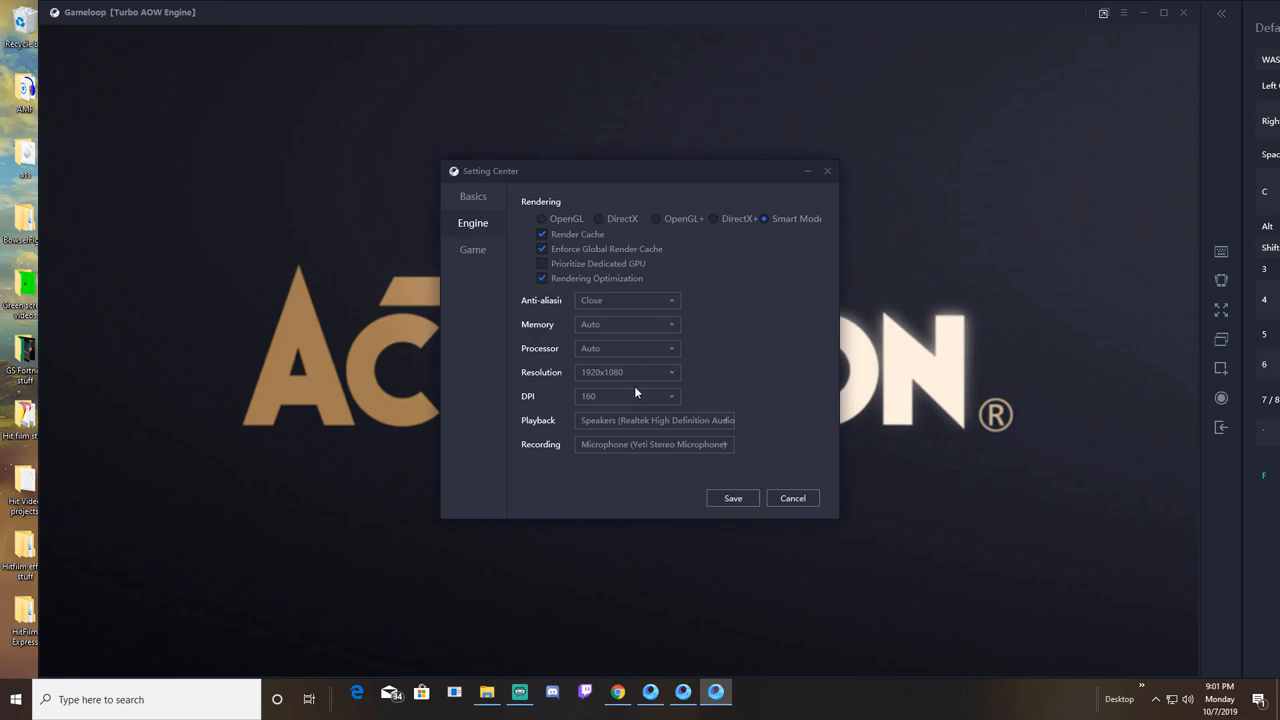
mouse_move(540, 312)
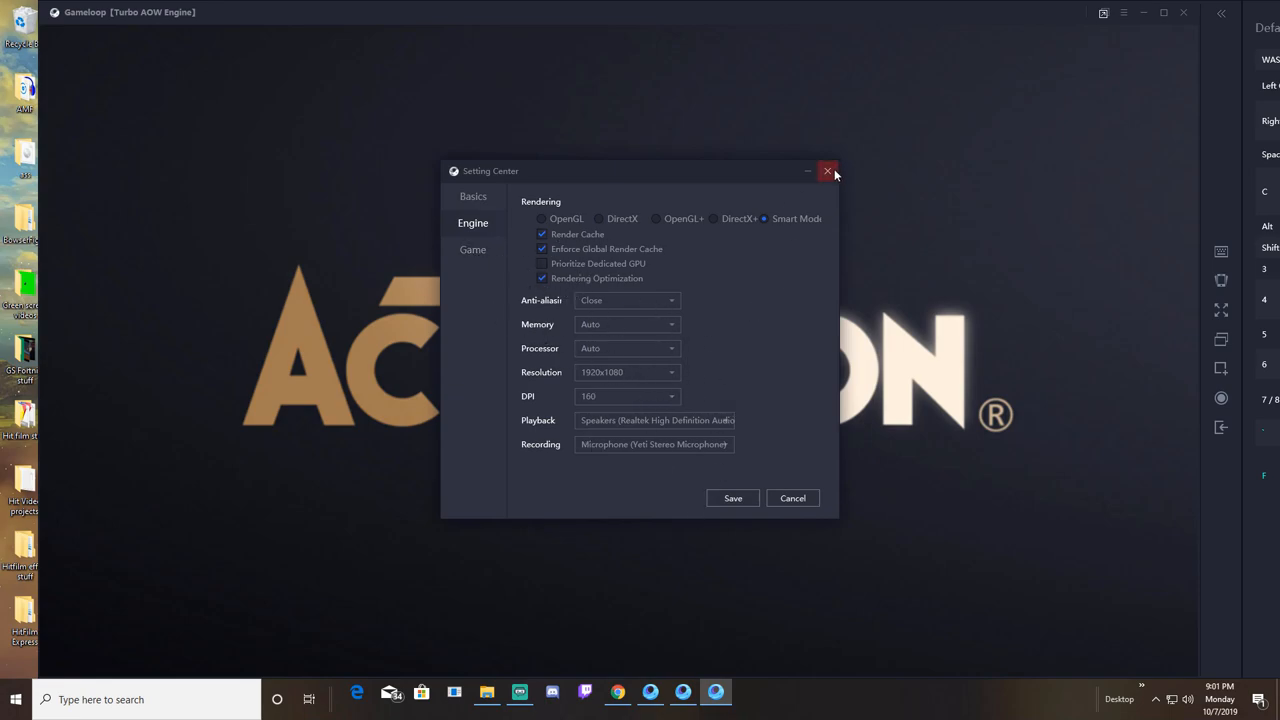
Close Setting Center without saving while the game starts up.
left_click(828, 171)
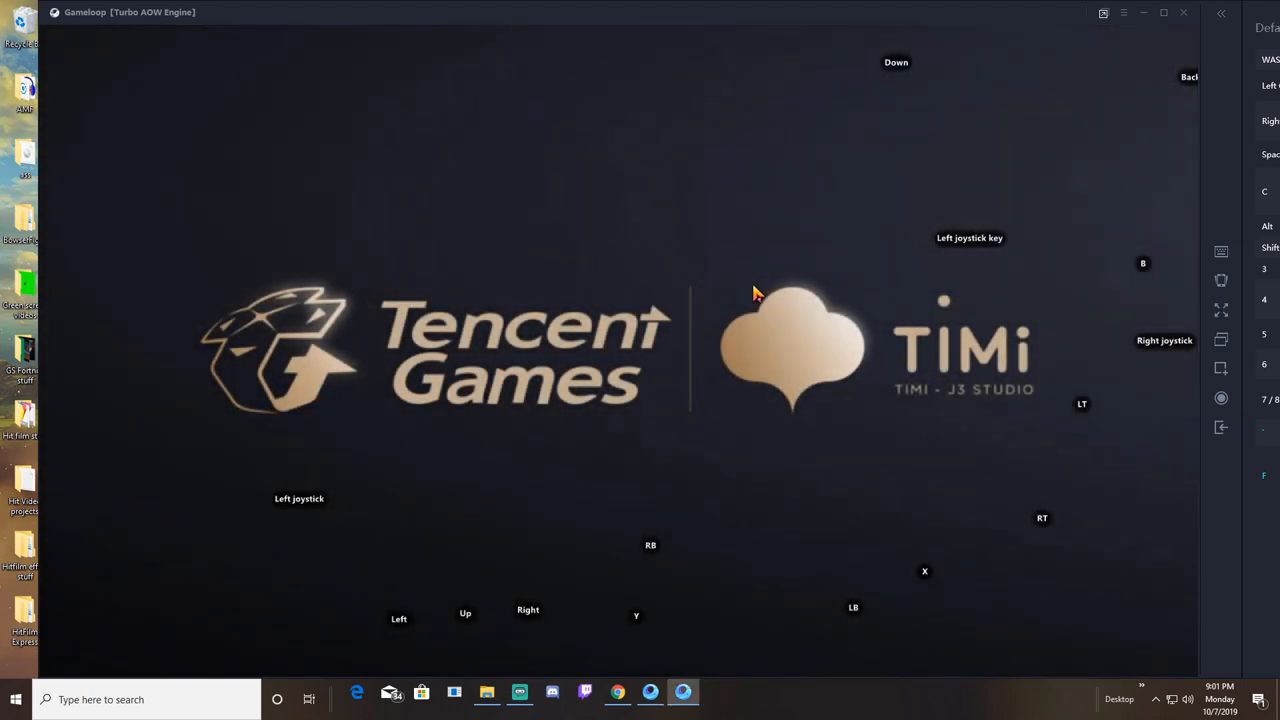
mouse_move(1008, 468)
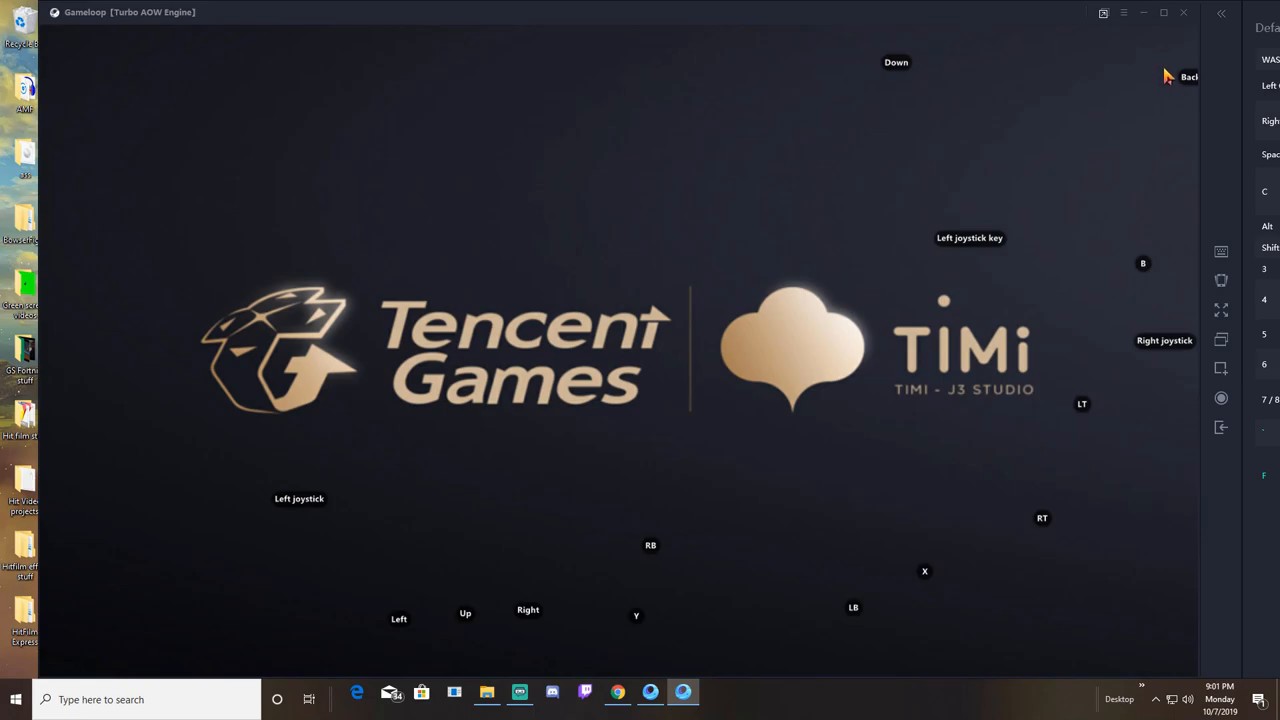
mouse_move(1090, 416)
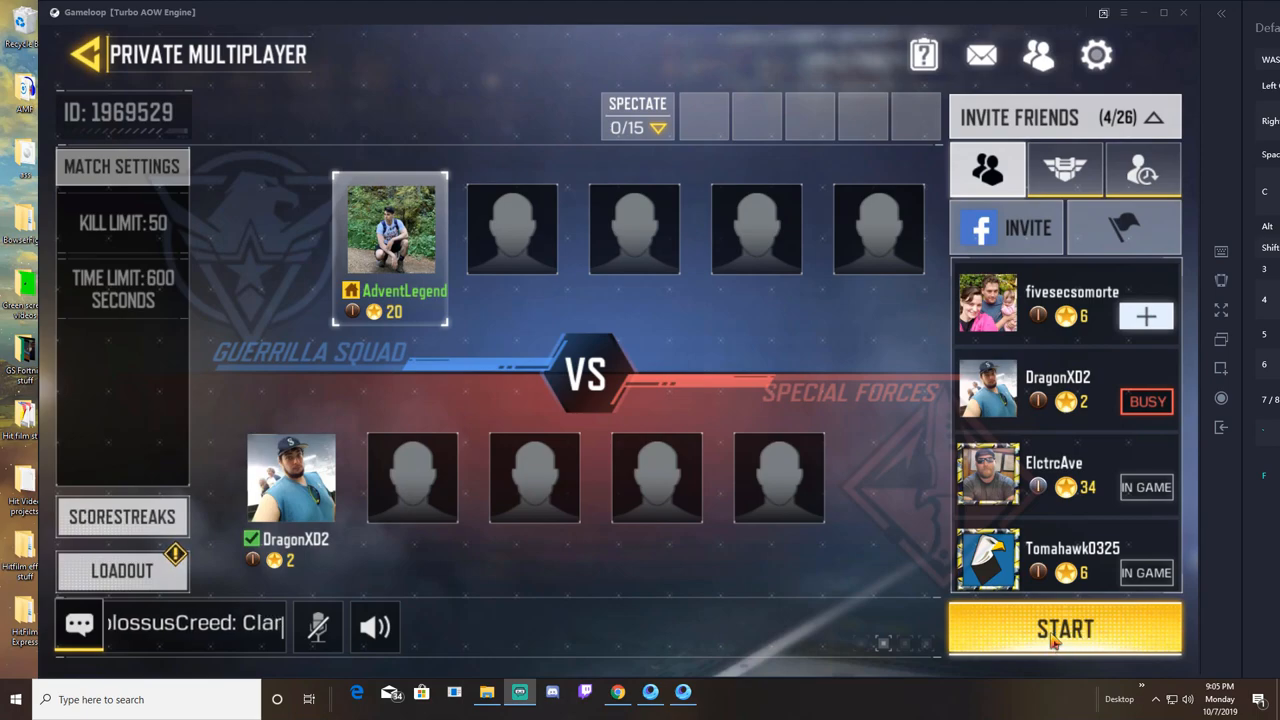
Start the private multiplayer match on Crossfire Frontline.
left_click(1064, 628)
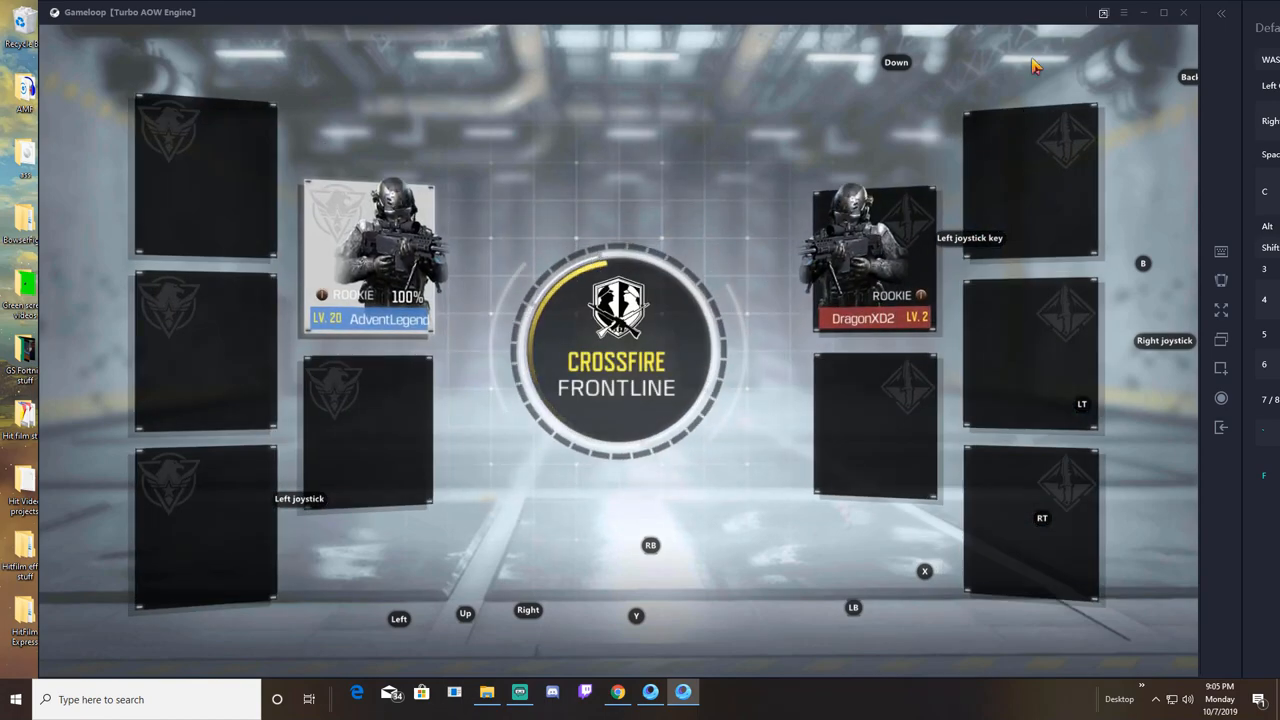
mouse_move(1015, 78)
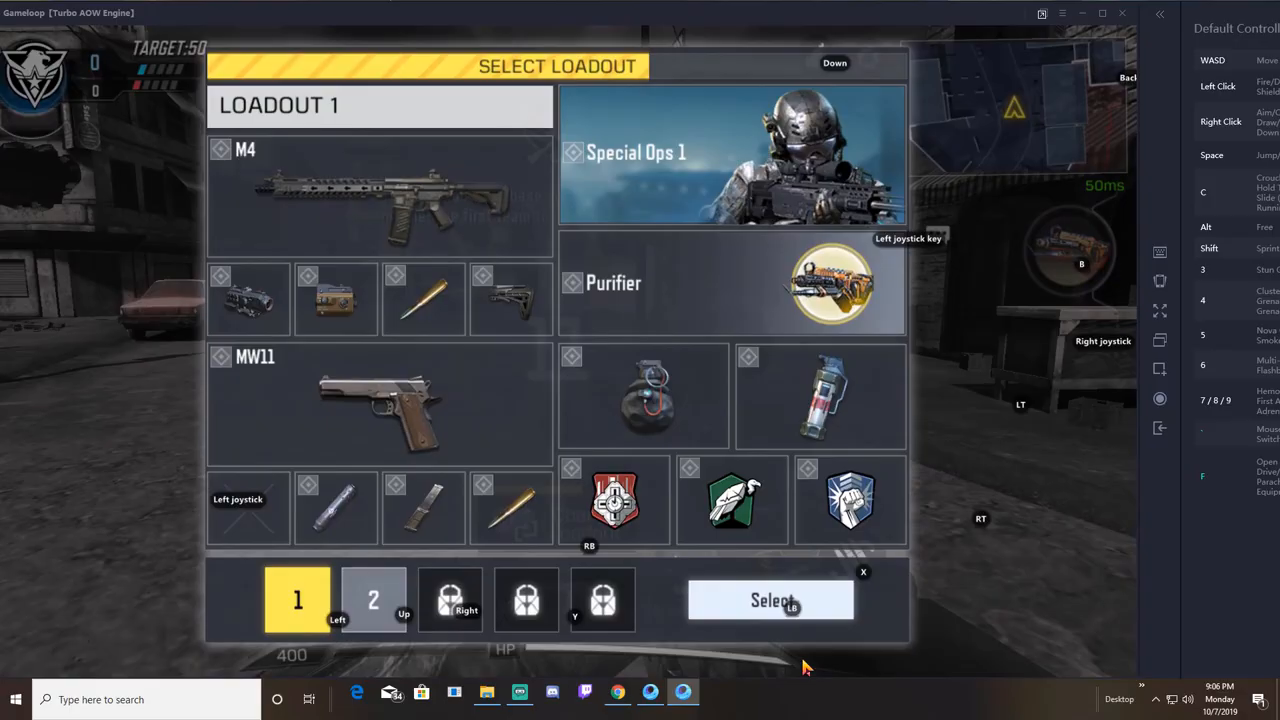
Select Loadout 1 for the match.
left_click(770, 599)
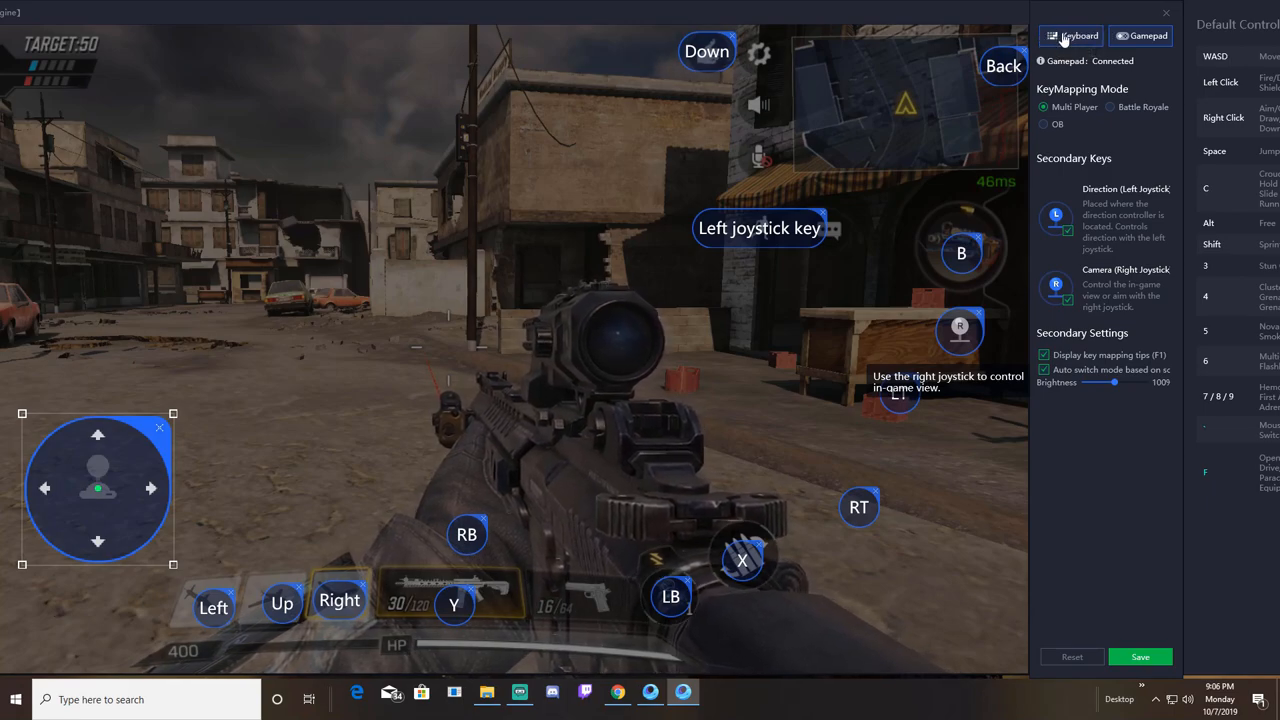
View the keyboard mapping layout, then return to the gamepad mapping.
left_click(1072, 35)
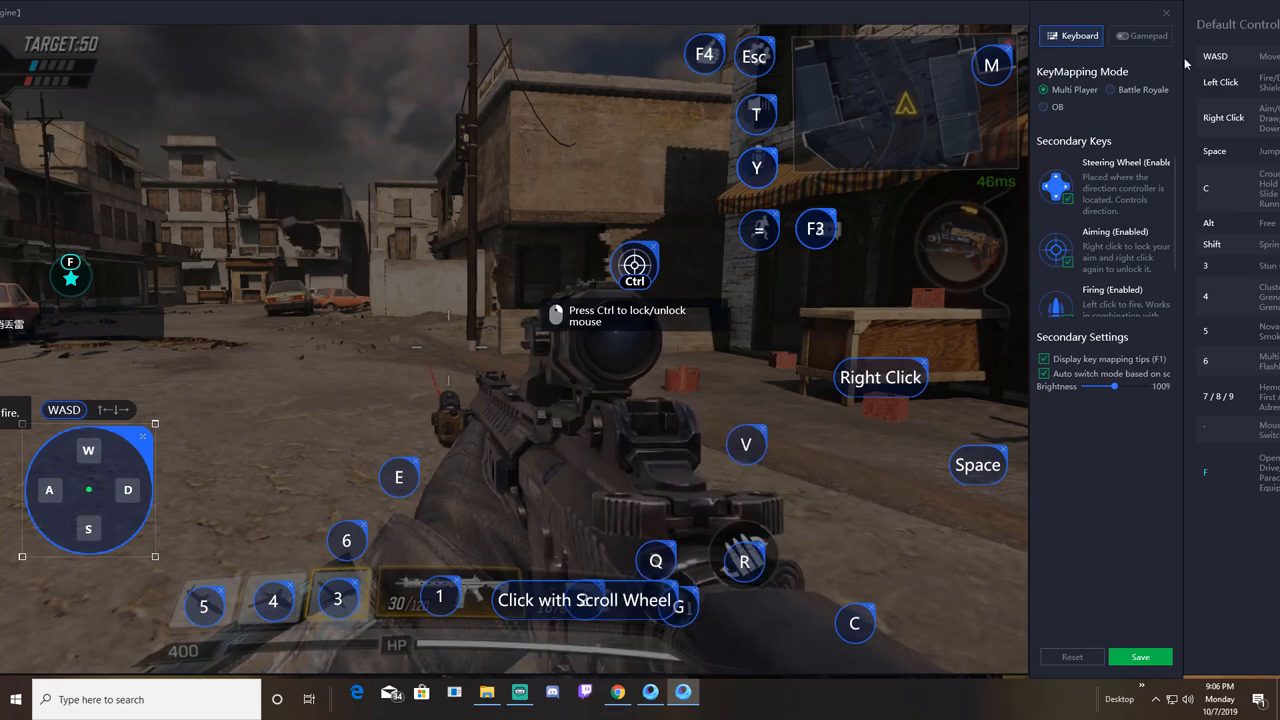
left_click(1142, 35)
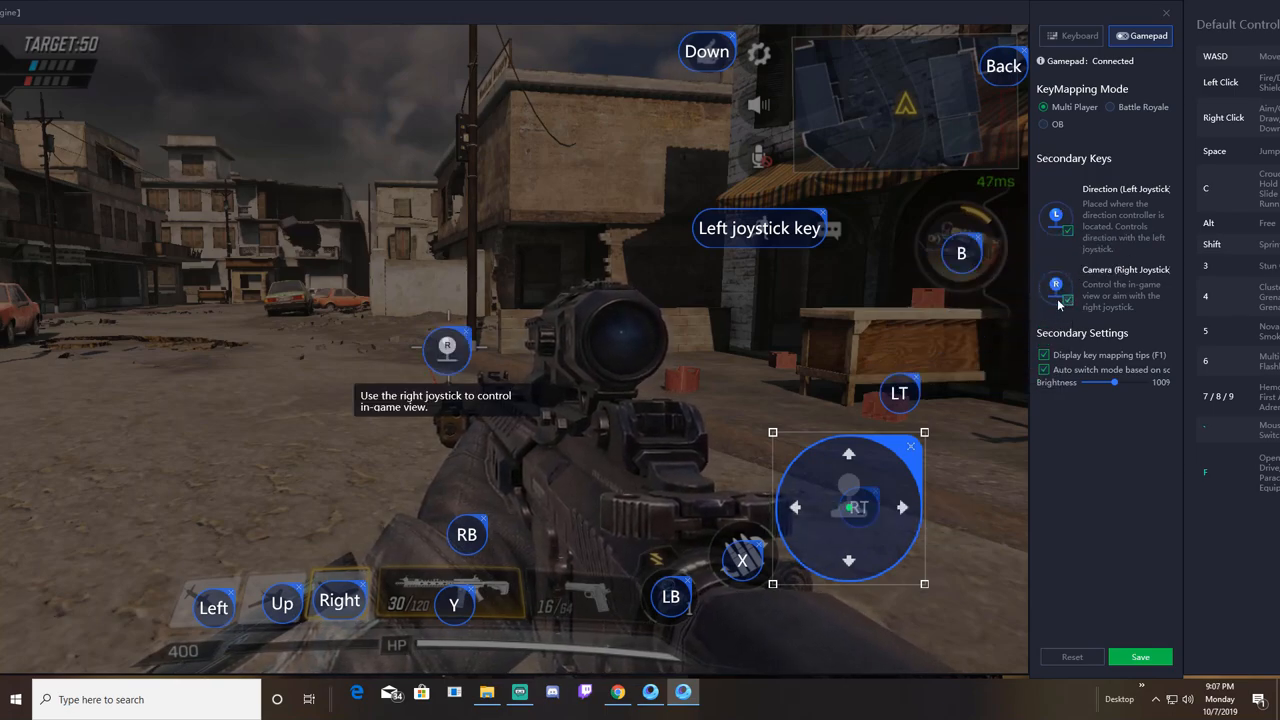
Move the camera joystick marker beside B and the movement joystick to the lower left.
left_click_drag(447, 350, 843, 325)
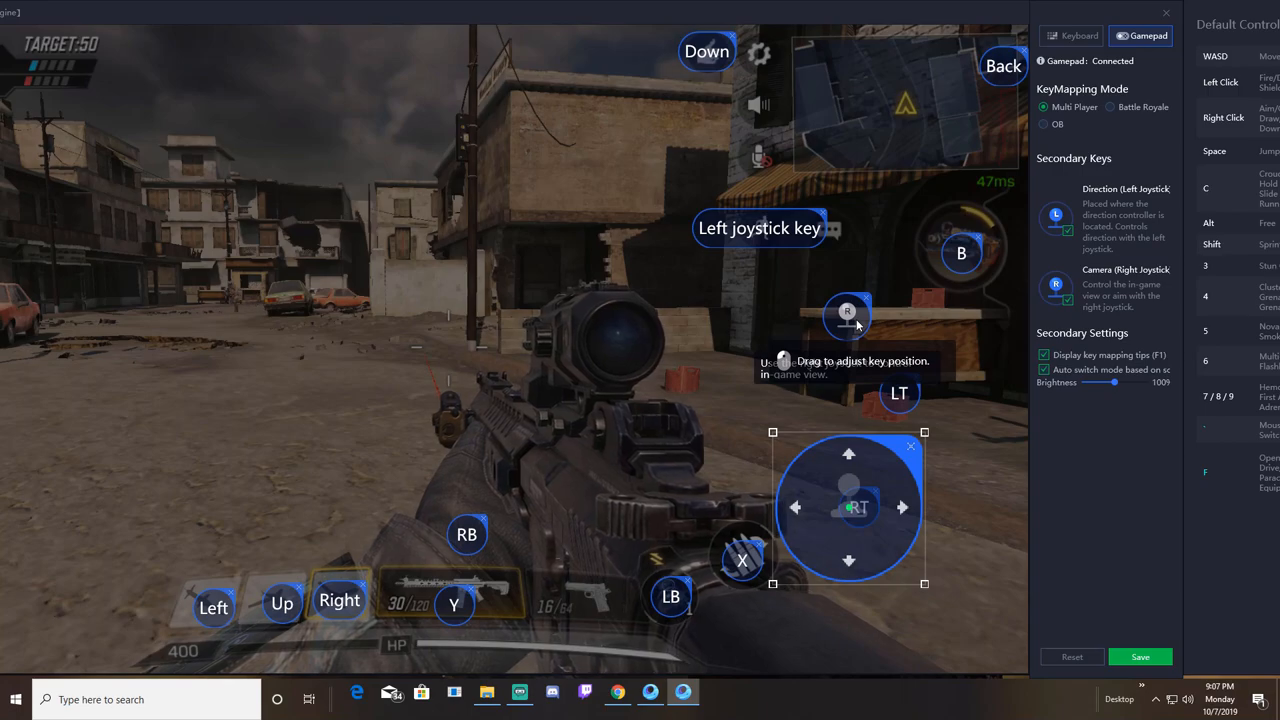
mouse_move(818, 305)
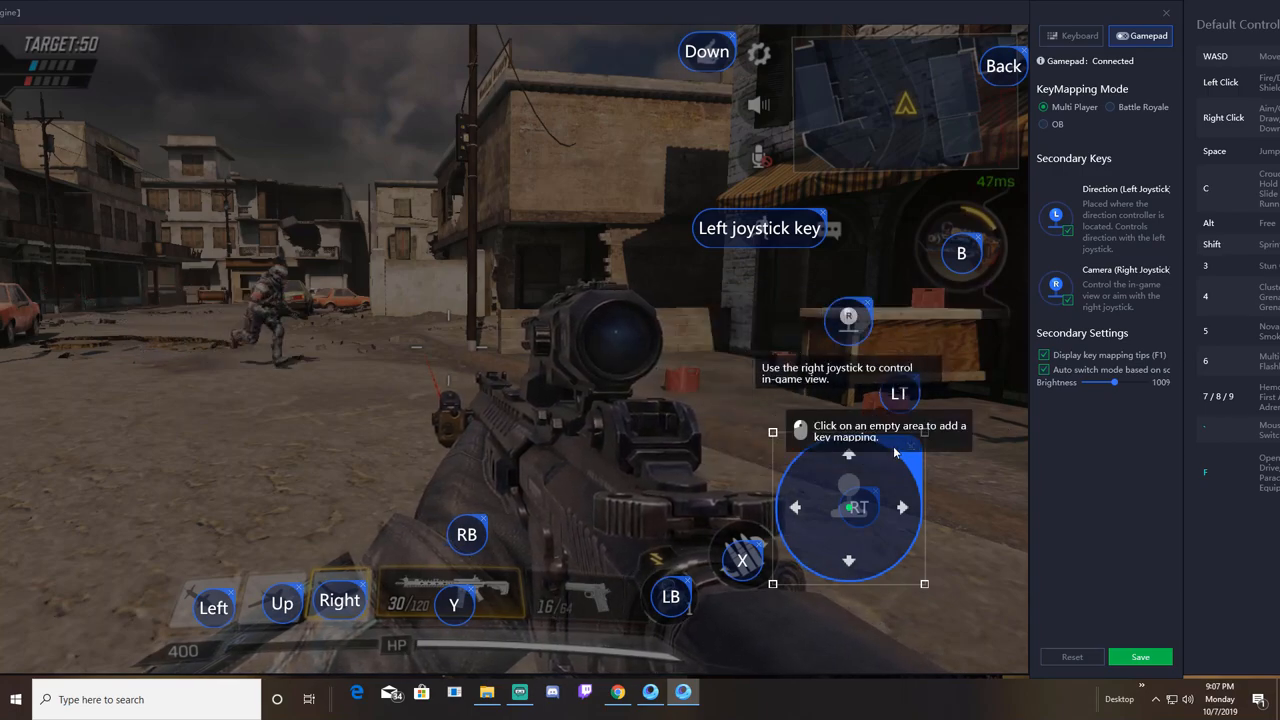
left_click_drag(848, 508, 73, 462)
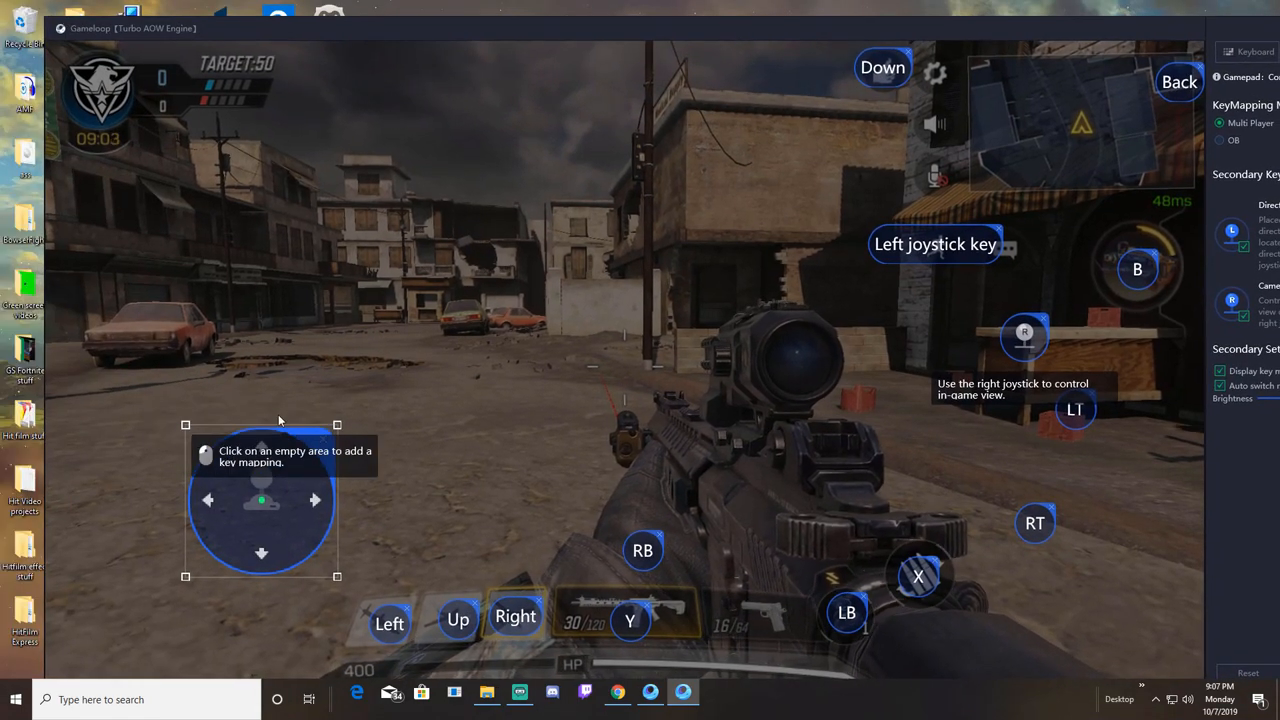
left_click_drag(261, 490, 191, 480)
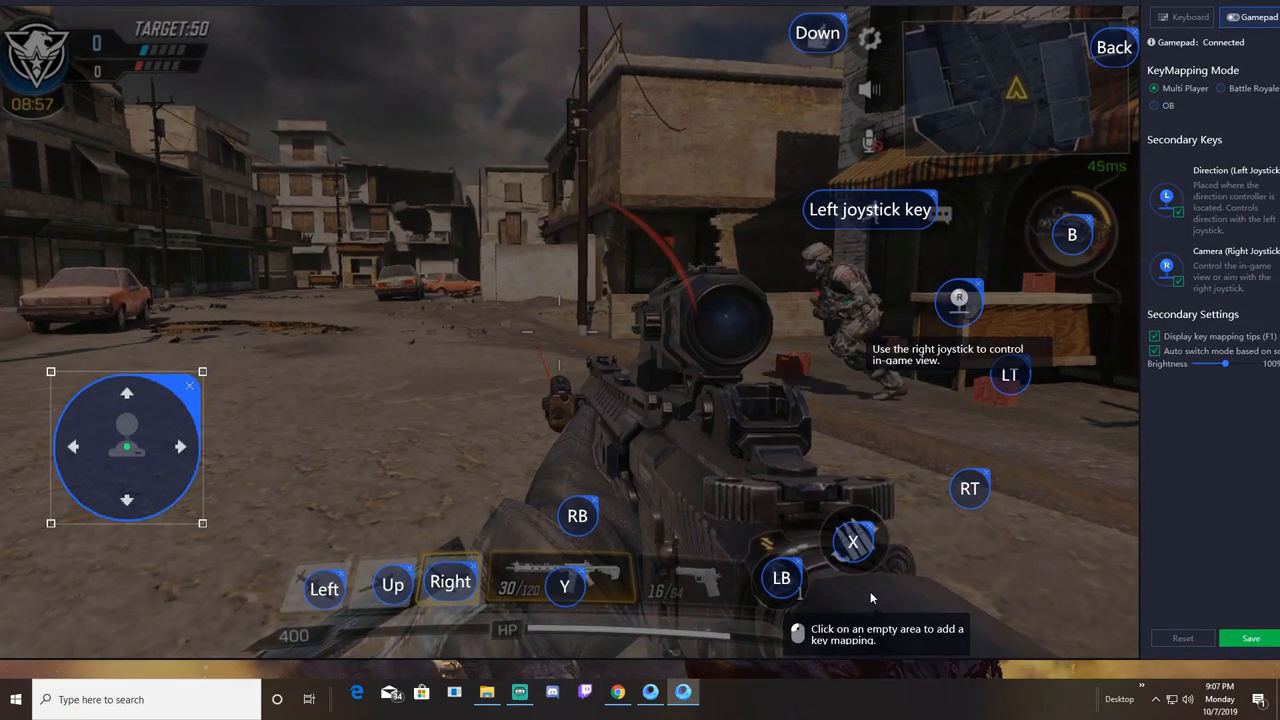
mouse_move(555, 573)
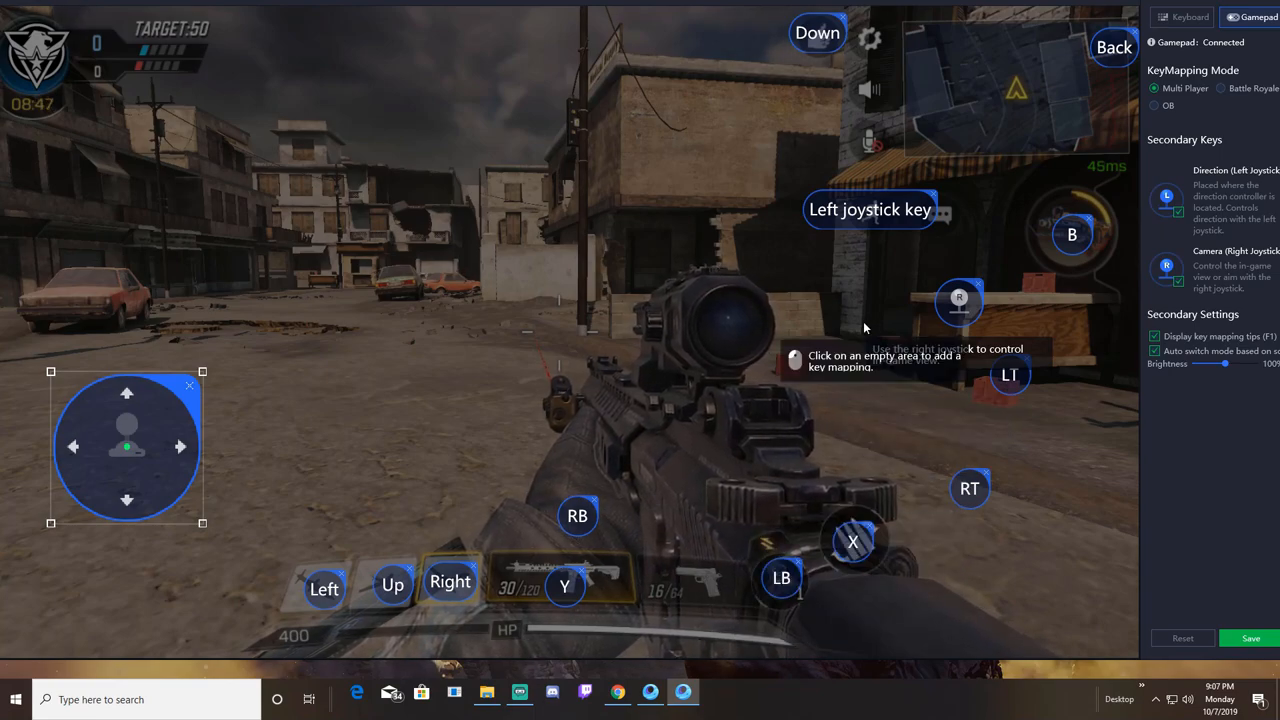
mouse_move(853, 540)
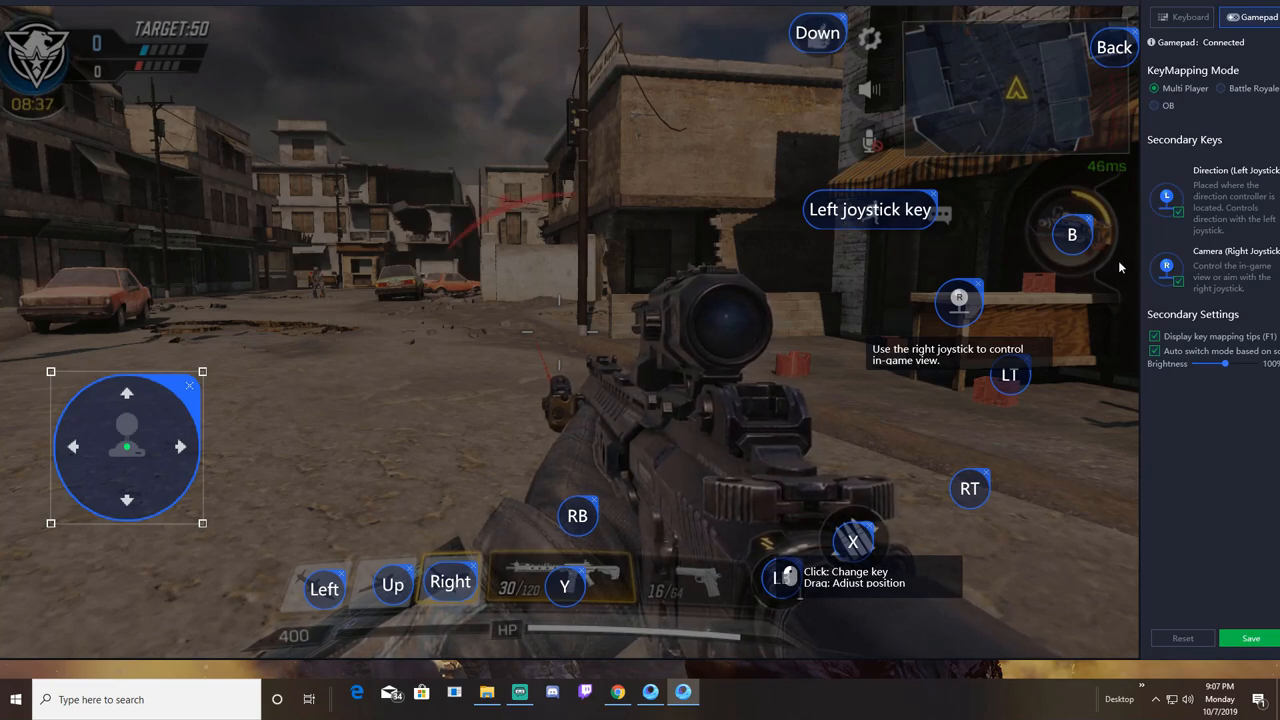
mouse_move(925, 100)
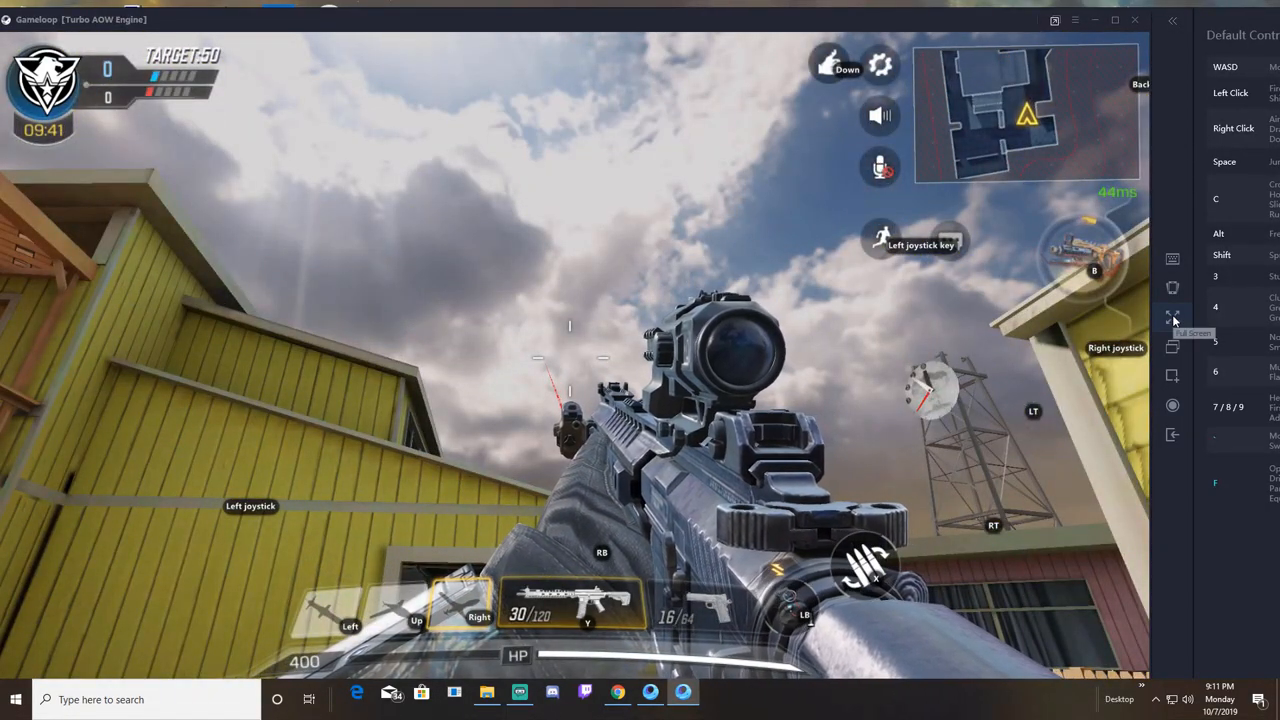
Switch Call of Duty Mobile to full screen and aim down the rifle scope.
left_click(1172, 314)
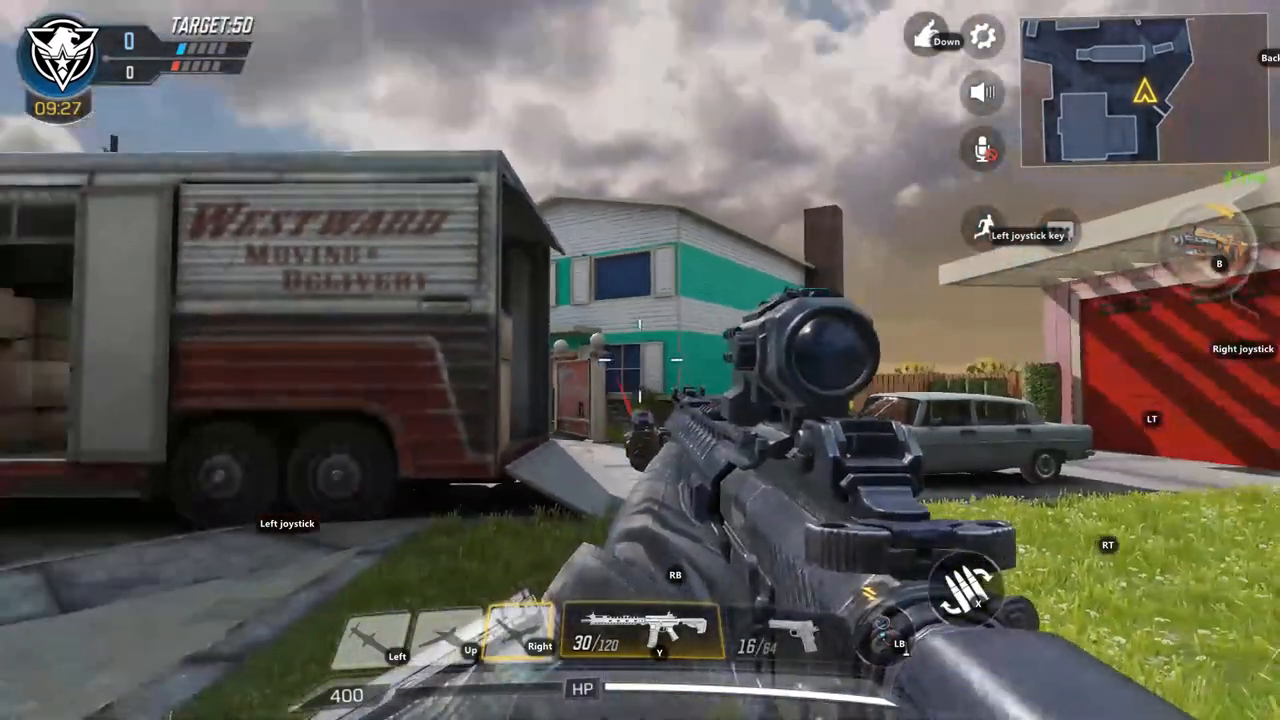
left_click(965, 590)
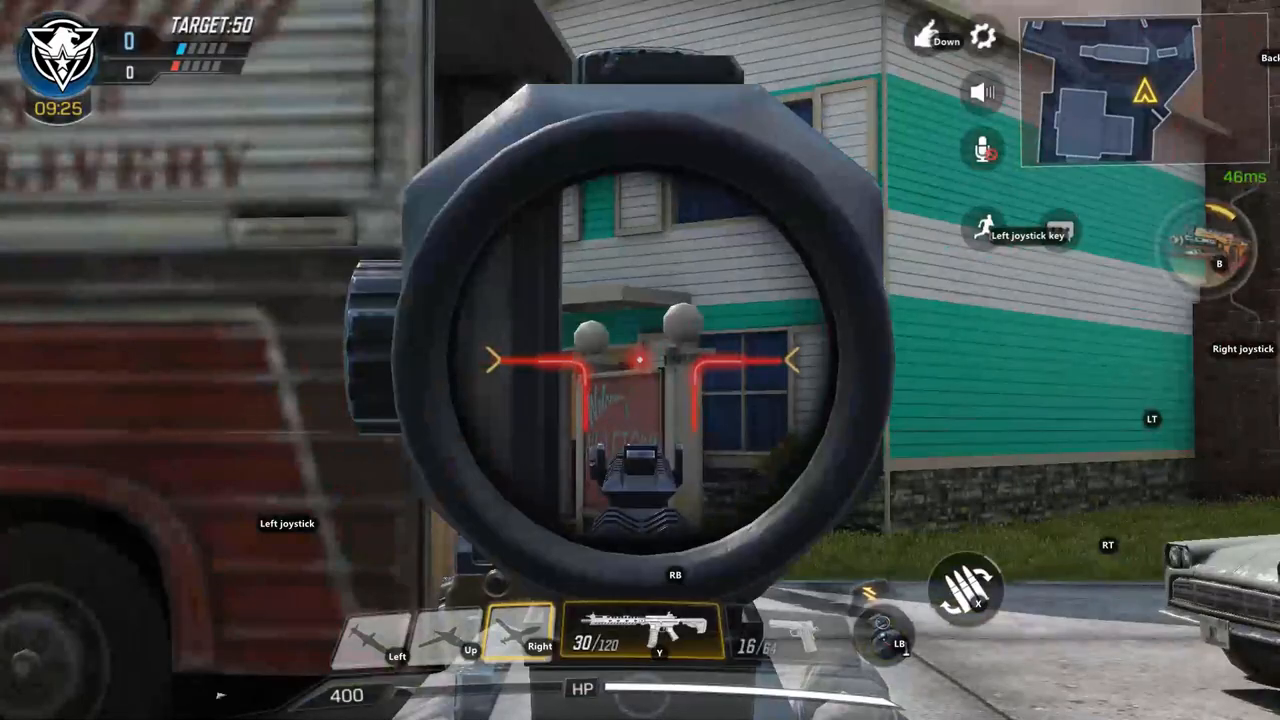